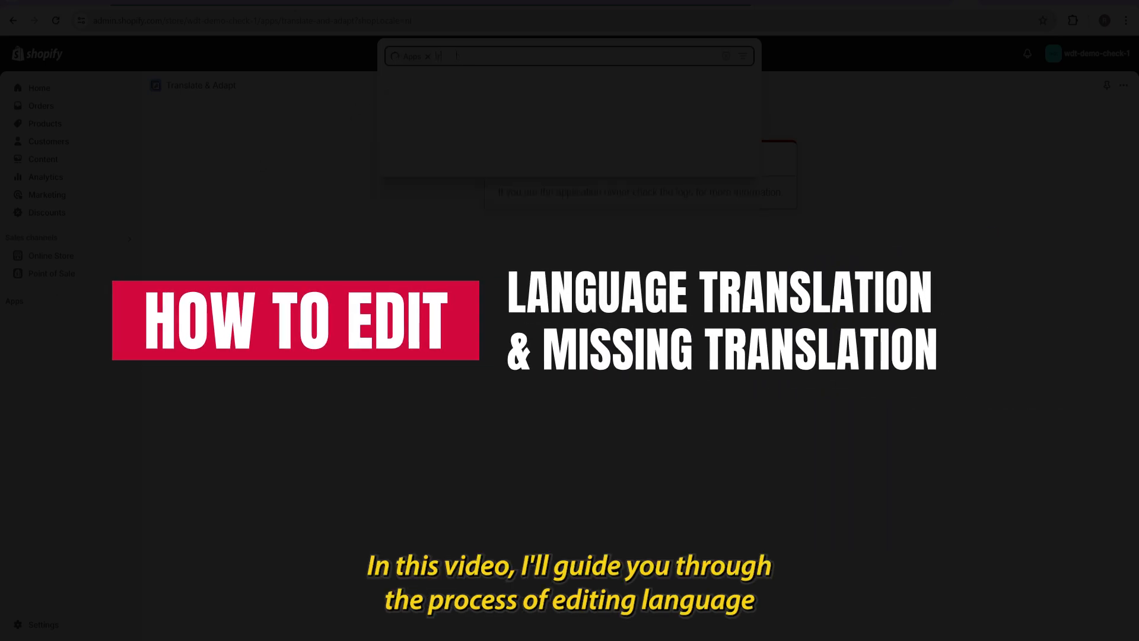
Search 'translat' in Apps and run the query against the Shopify App Store.
text(tra)
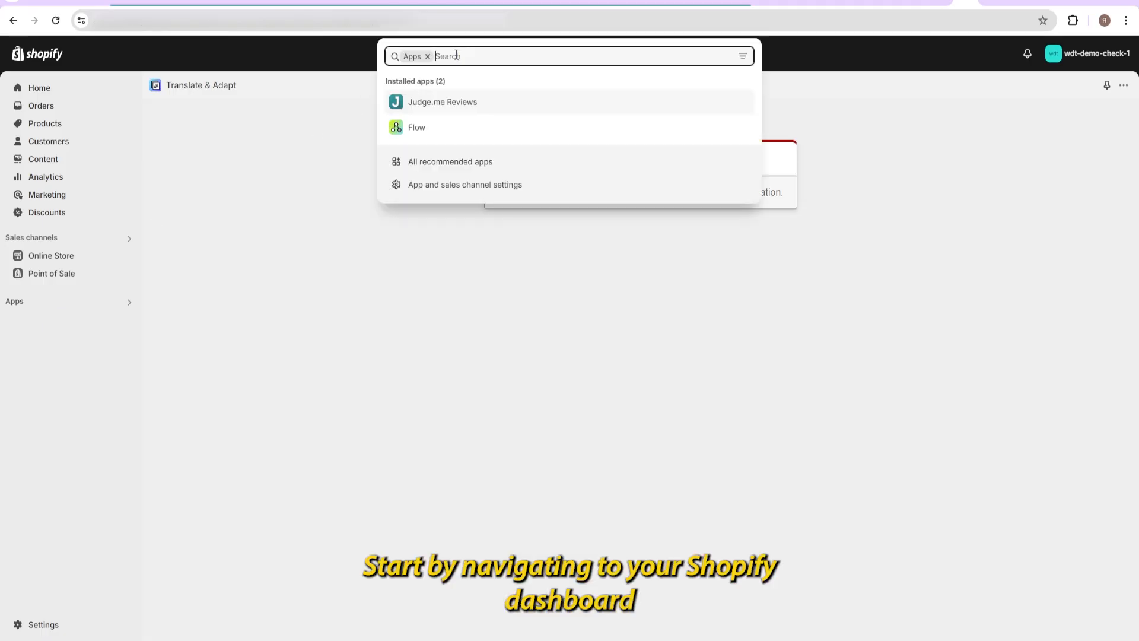
text(translatio)
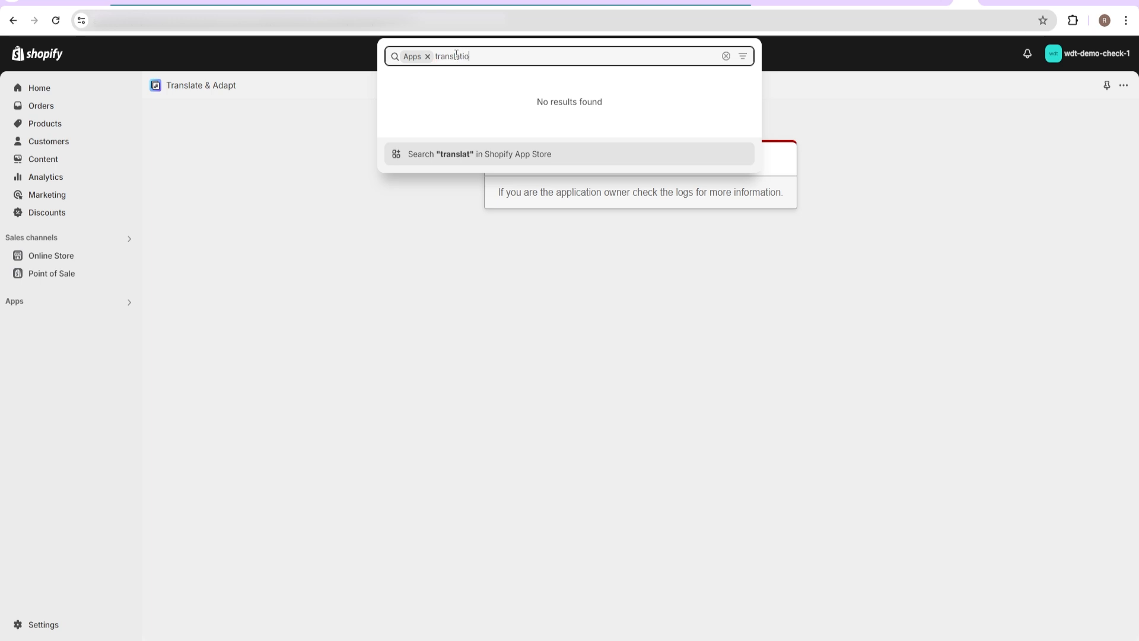
click(478, 153)
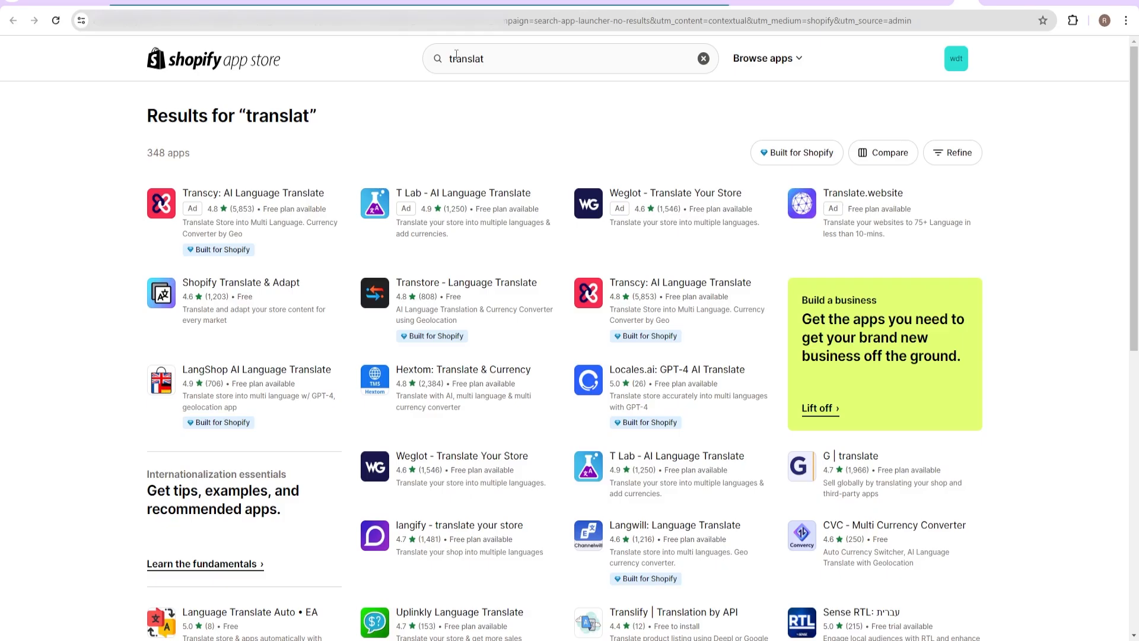
mouse_move(241, 282)
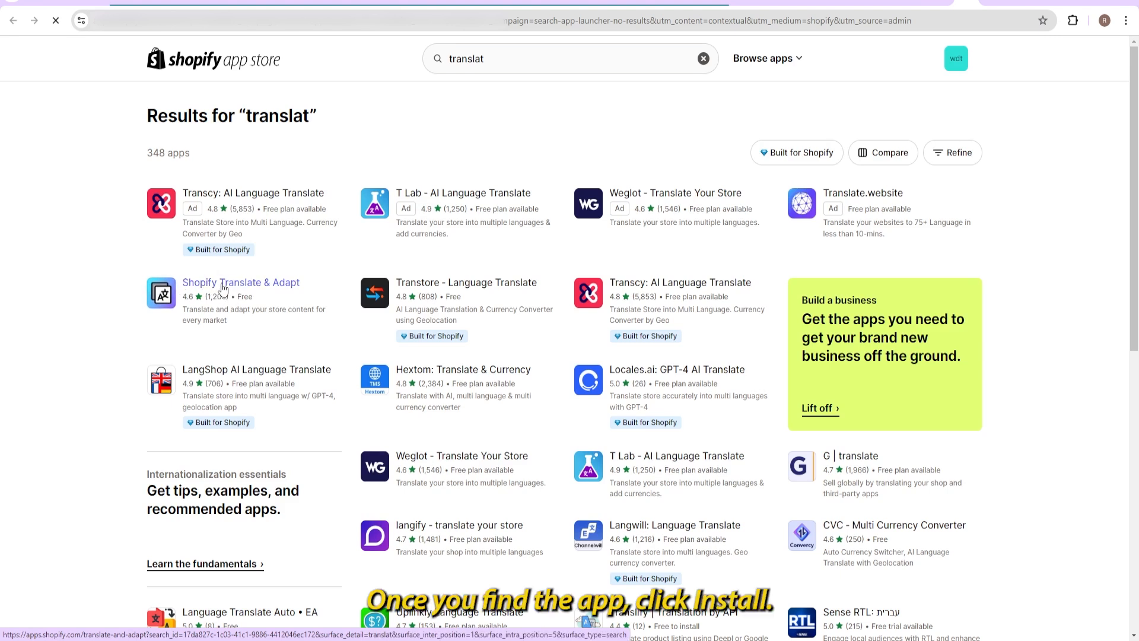
Install the Shopify Translate & Adapt app from its App Store listing.
click(240, 283)
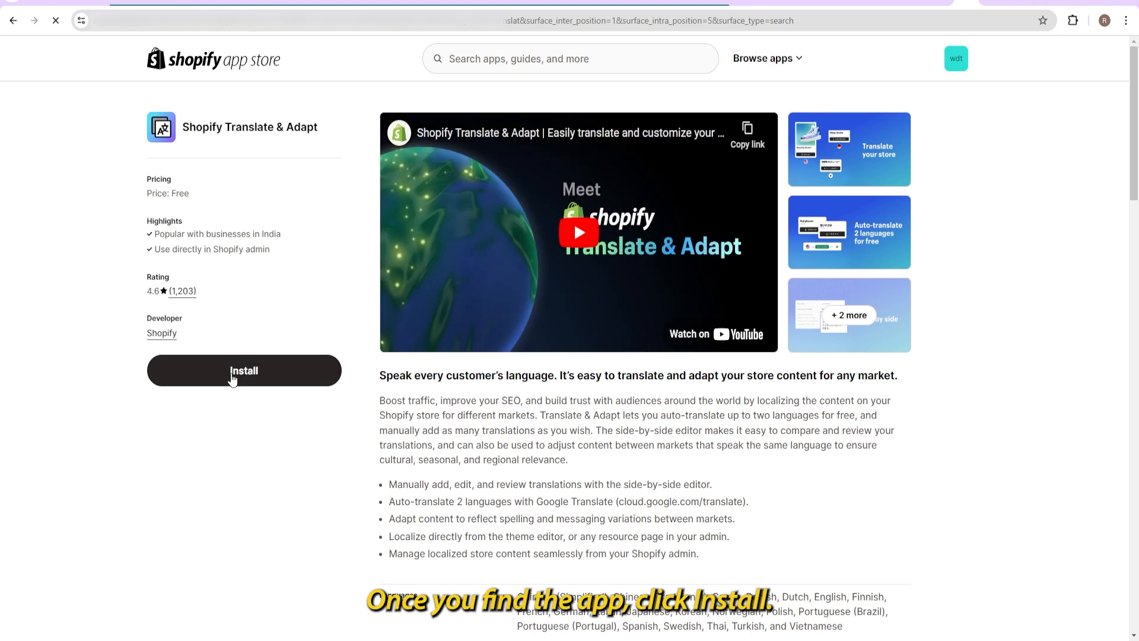
click(243, 370)
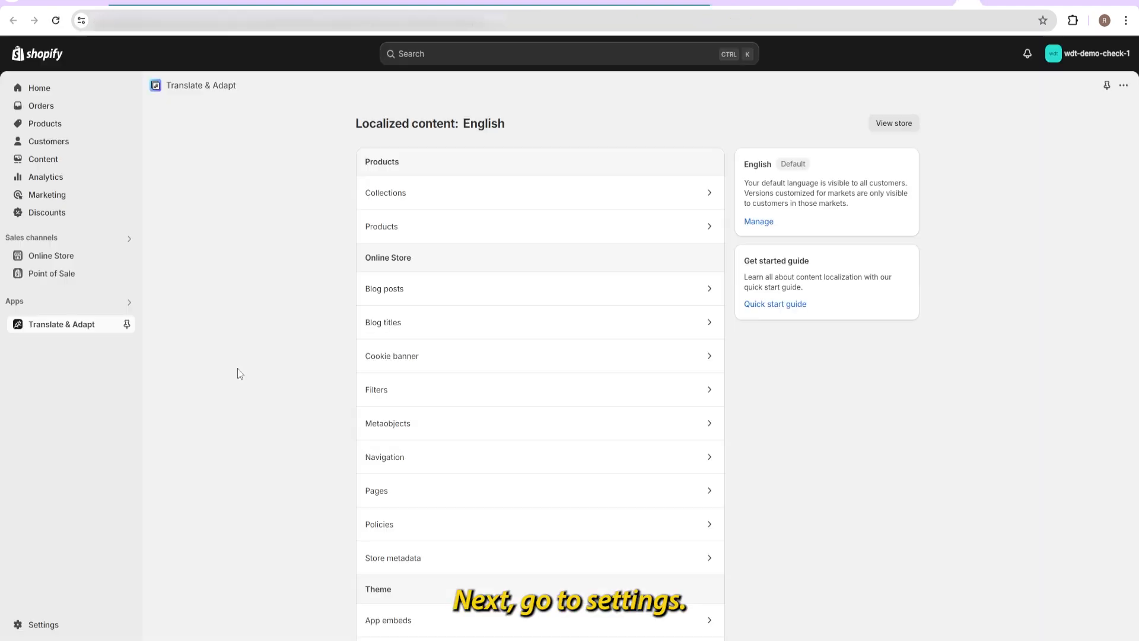
Go to Settings > Languages, showing English as the default published language.
click(43, 625)
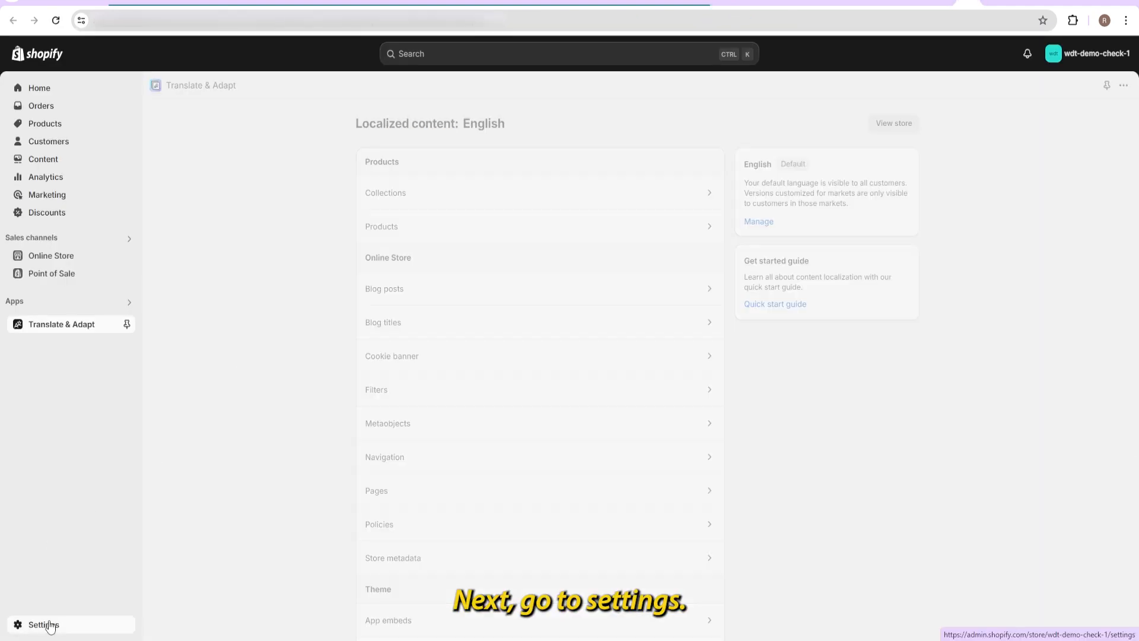
click(42, 625)
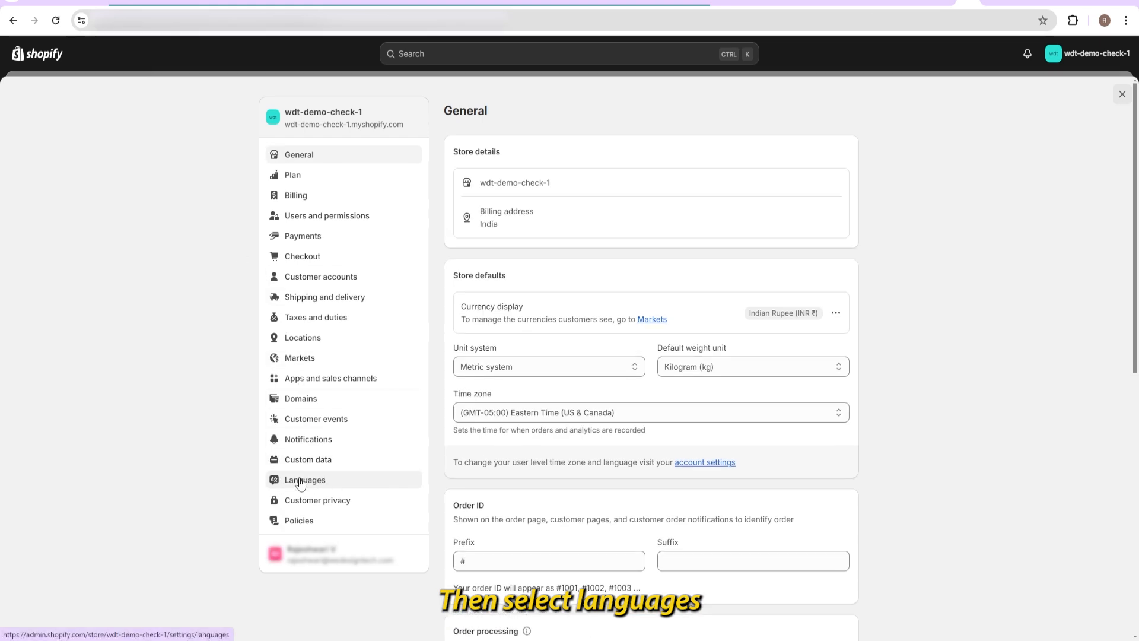
click(305, 479)
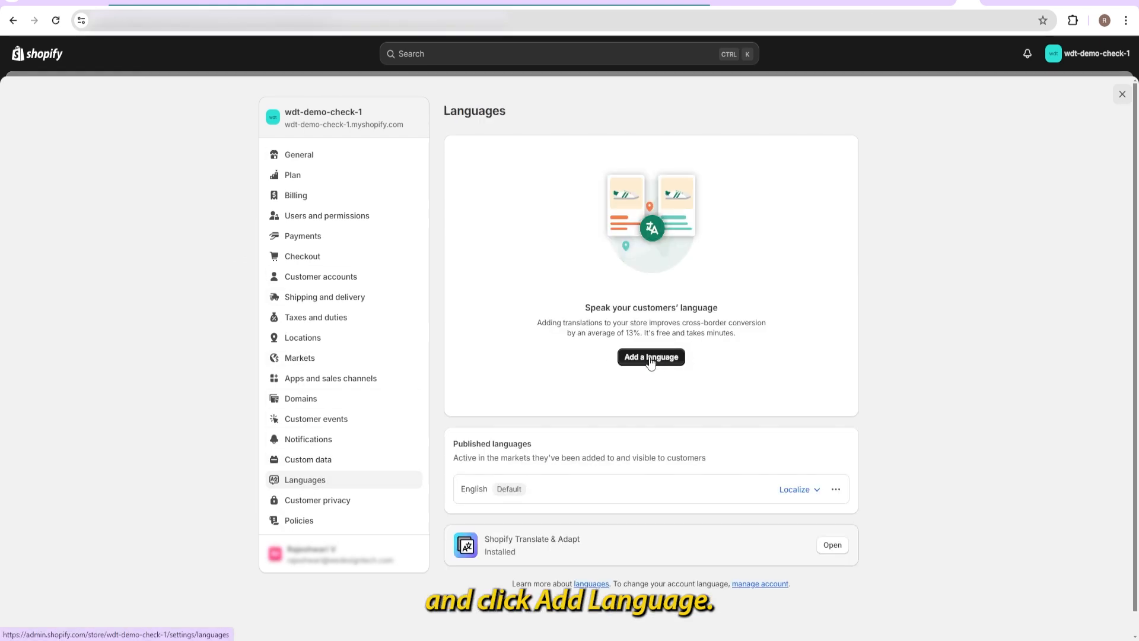
Add Dutch from the language dropdown as a new unpublished store language.
click(650, 357)
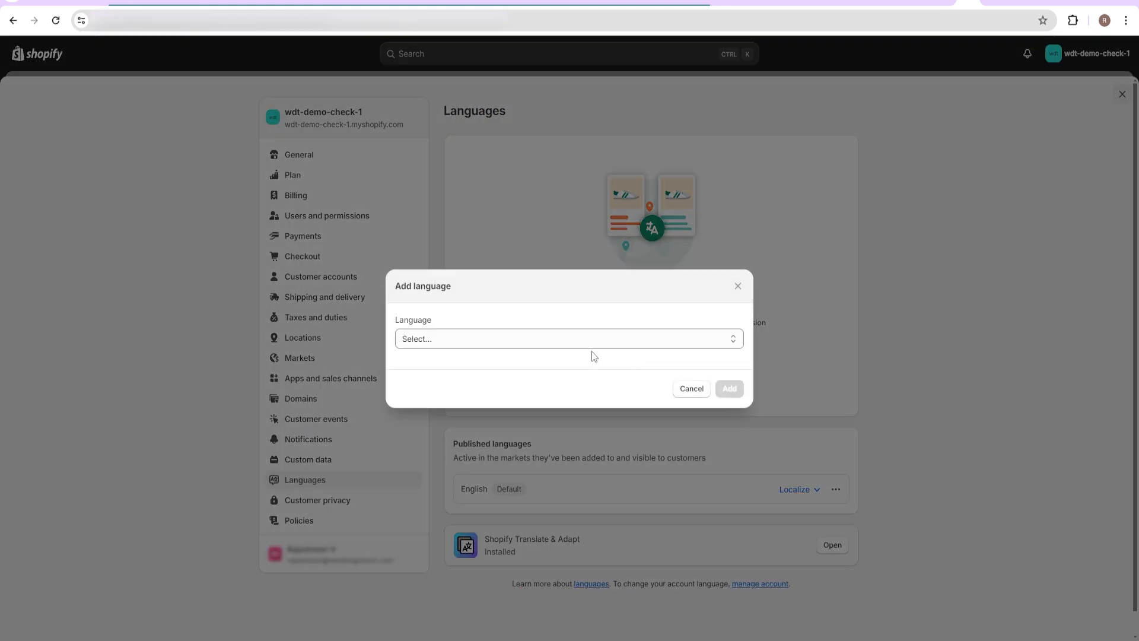
click(569, 338)
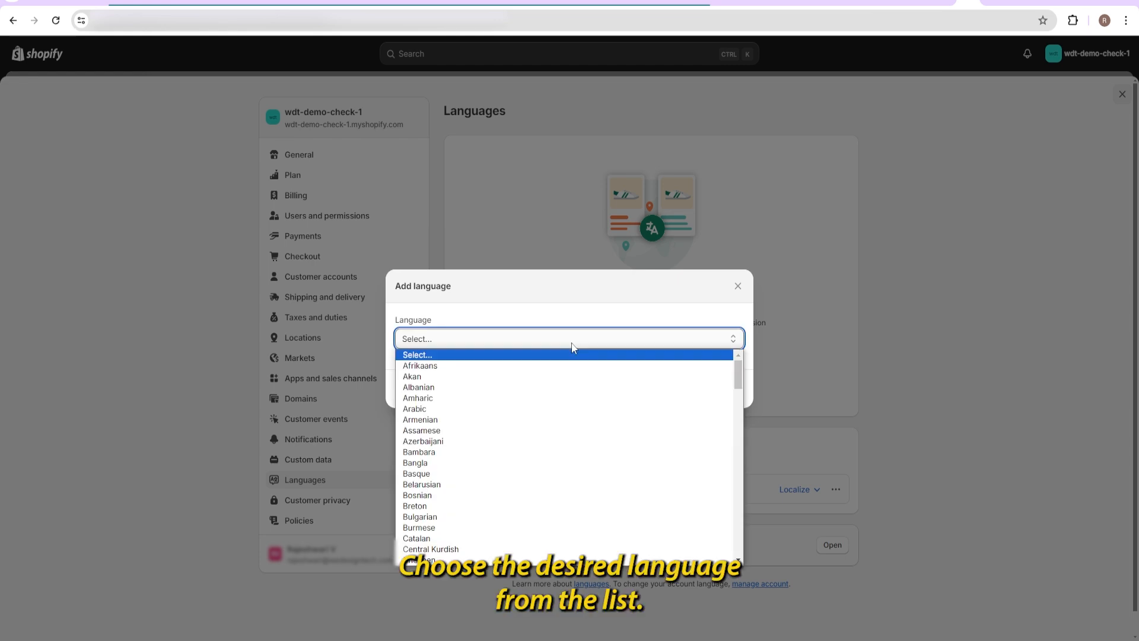
scroll(down, 3)
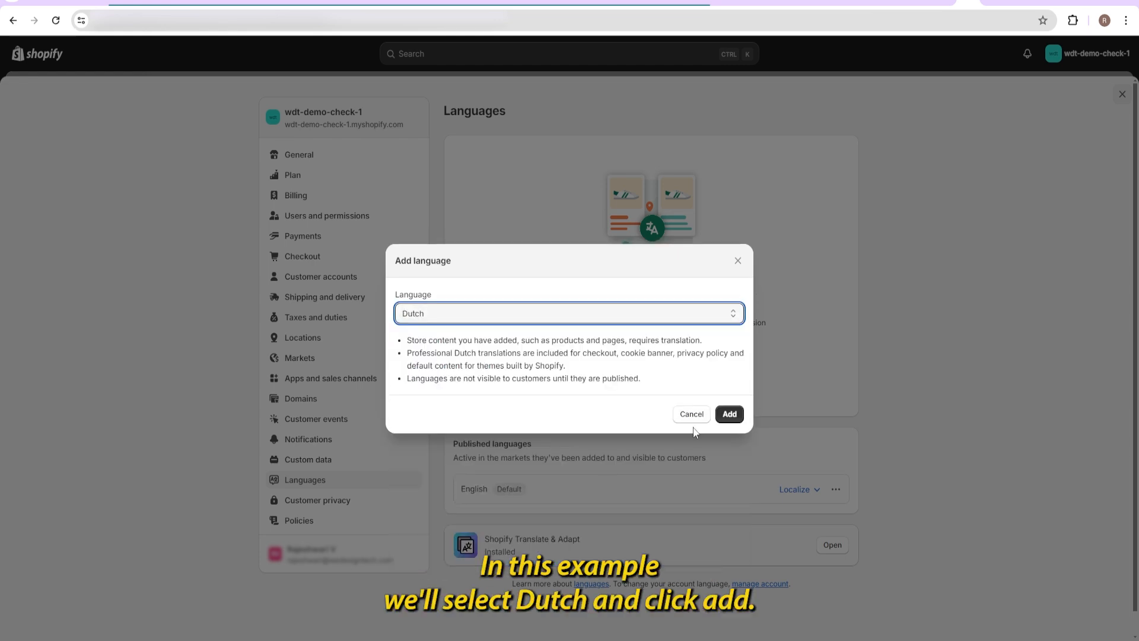
click(728, 414)
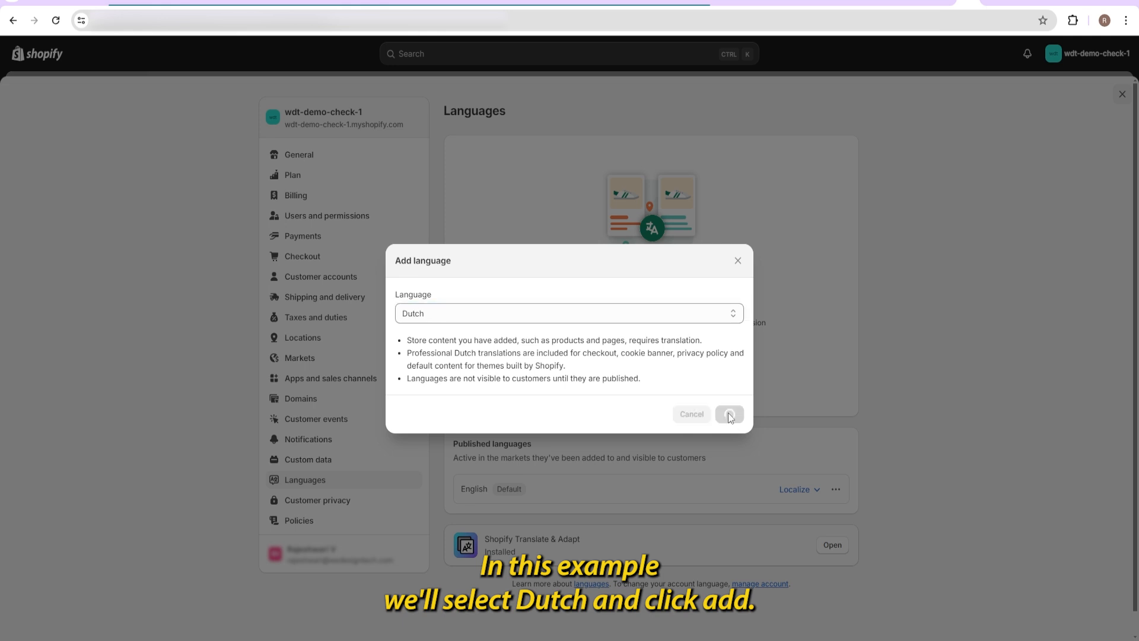
click(729, 413)
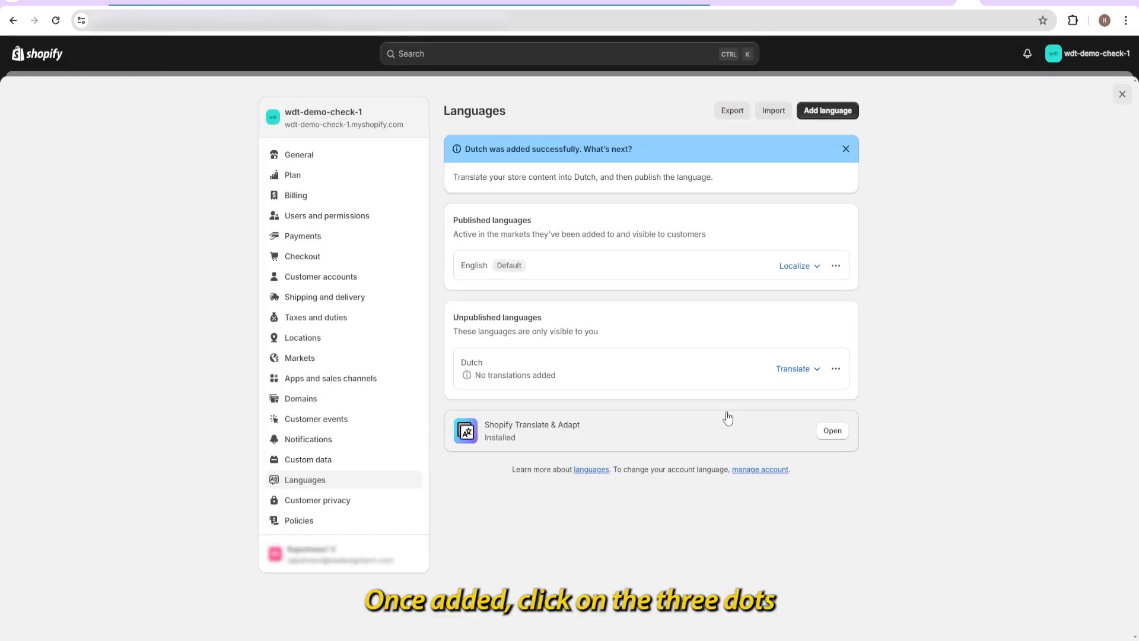
Publish Dutch from its ⋯ menu, confirming publication without translations.
click(835, 367)
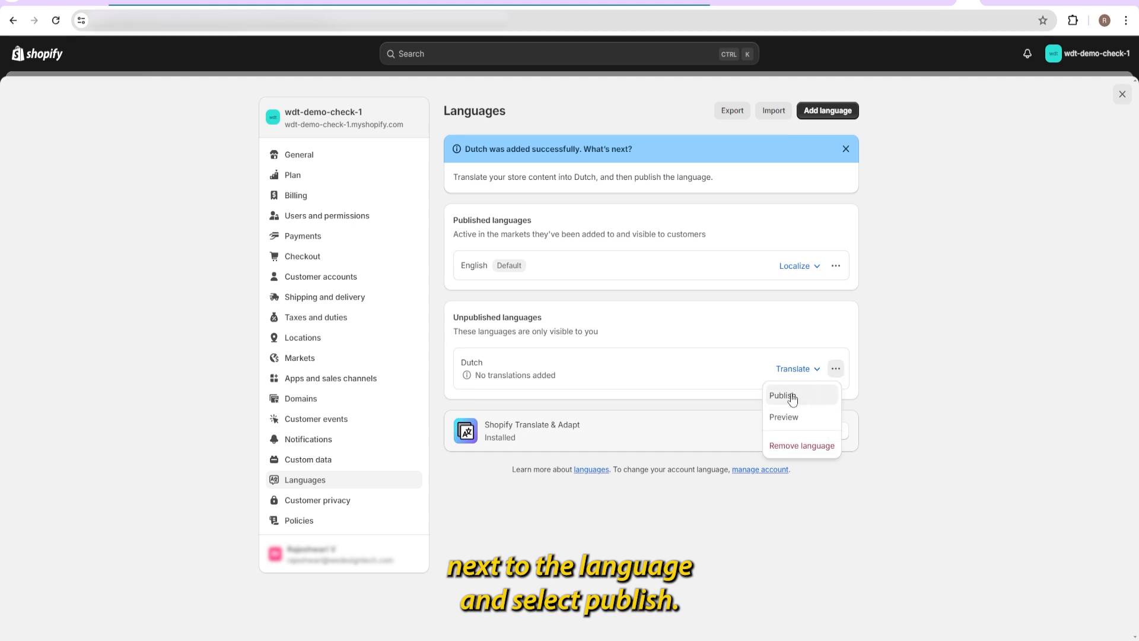
click(782, 395)
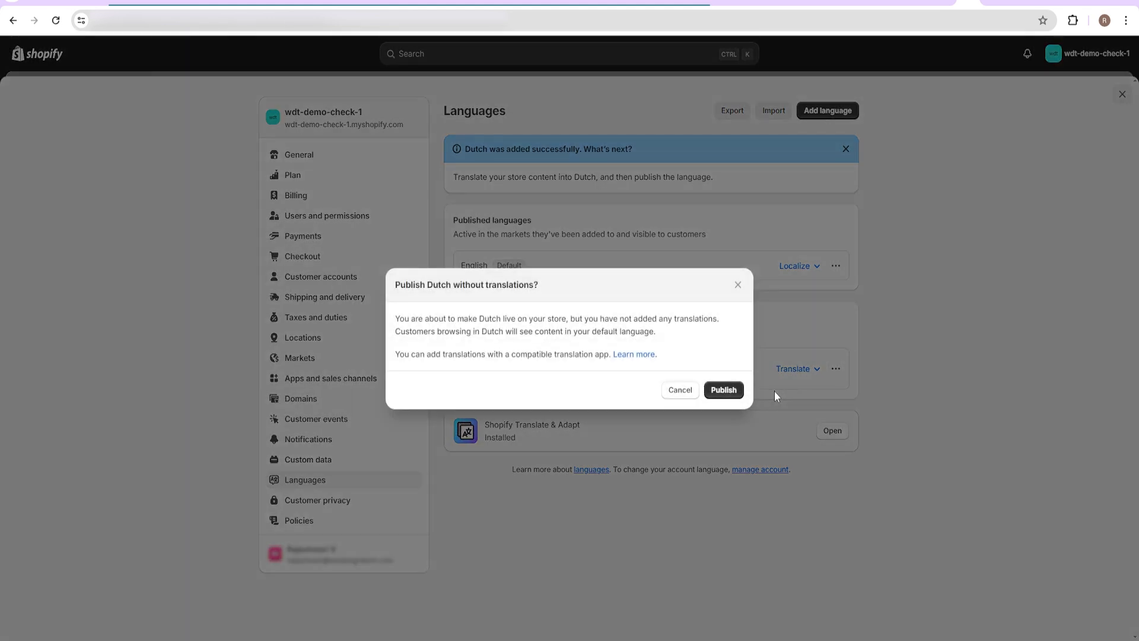
click(722, 390)
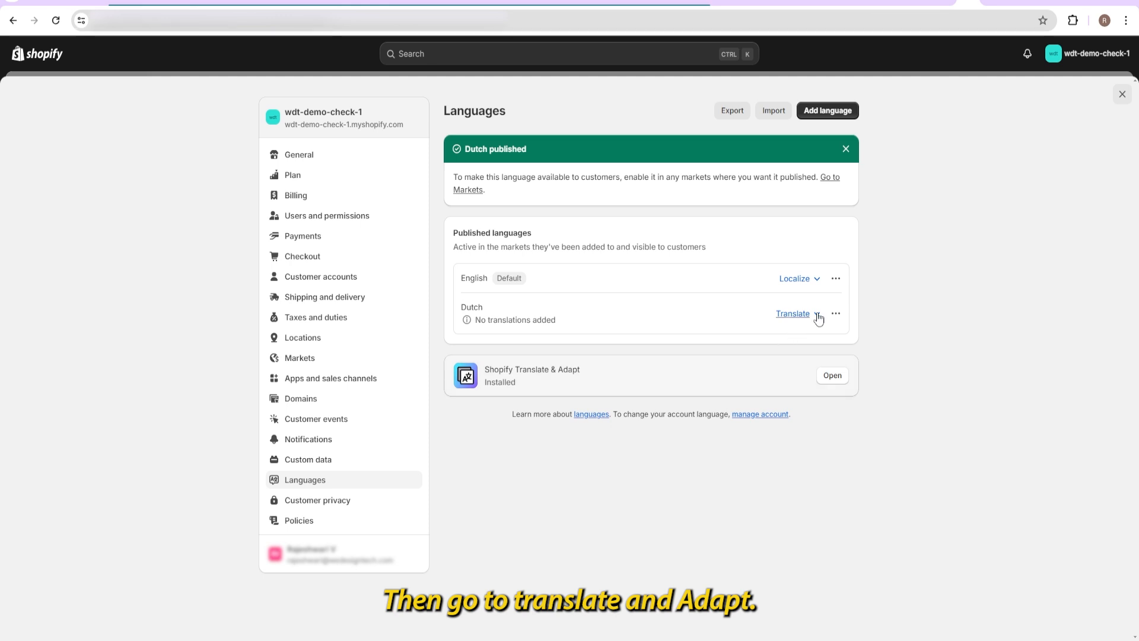
Run Translate & Adapt auto-translate for Dutch, then head to Online Store themes.
click(798, 313)
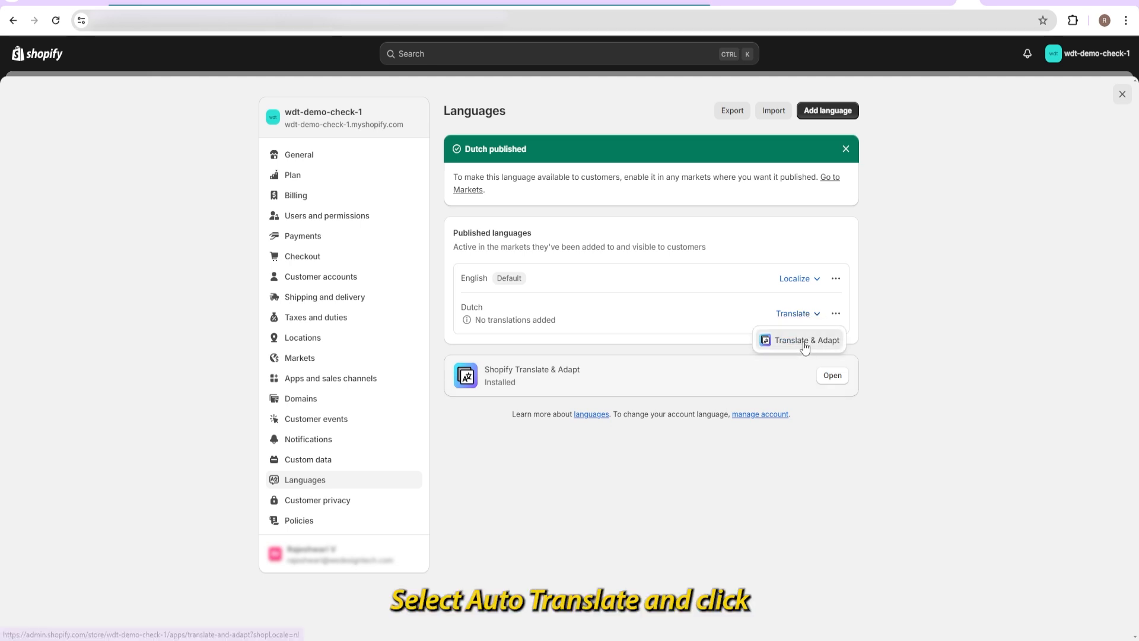
click(805, 341)
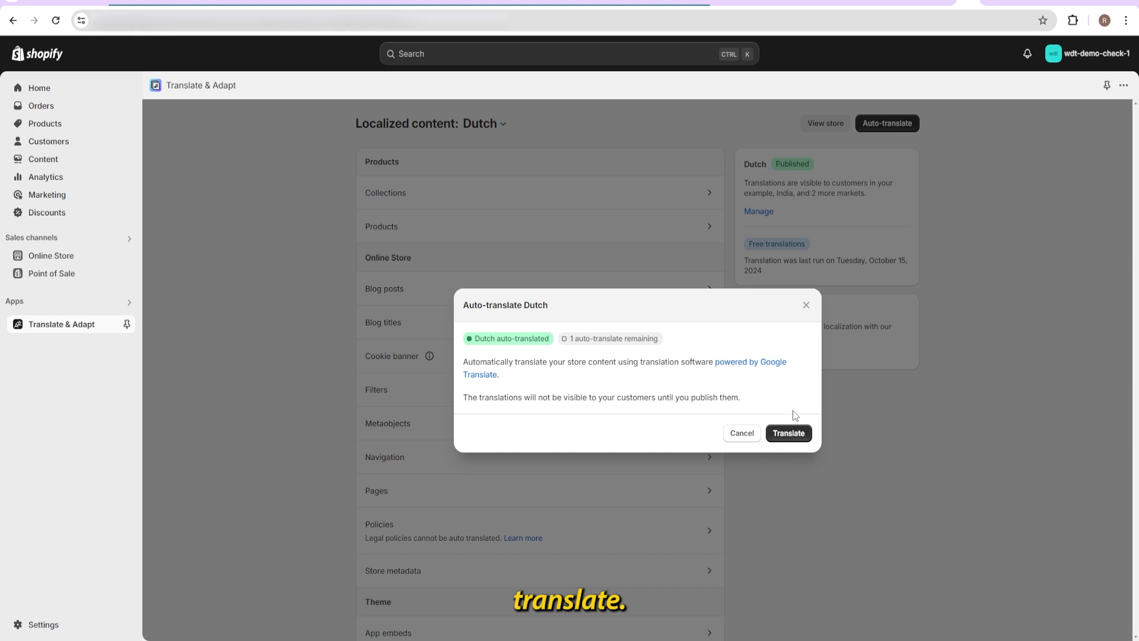
click(740, 433)
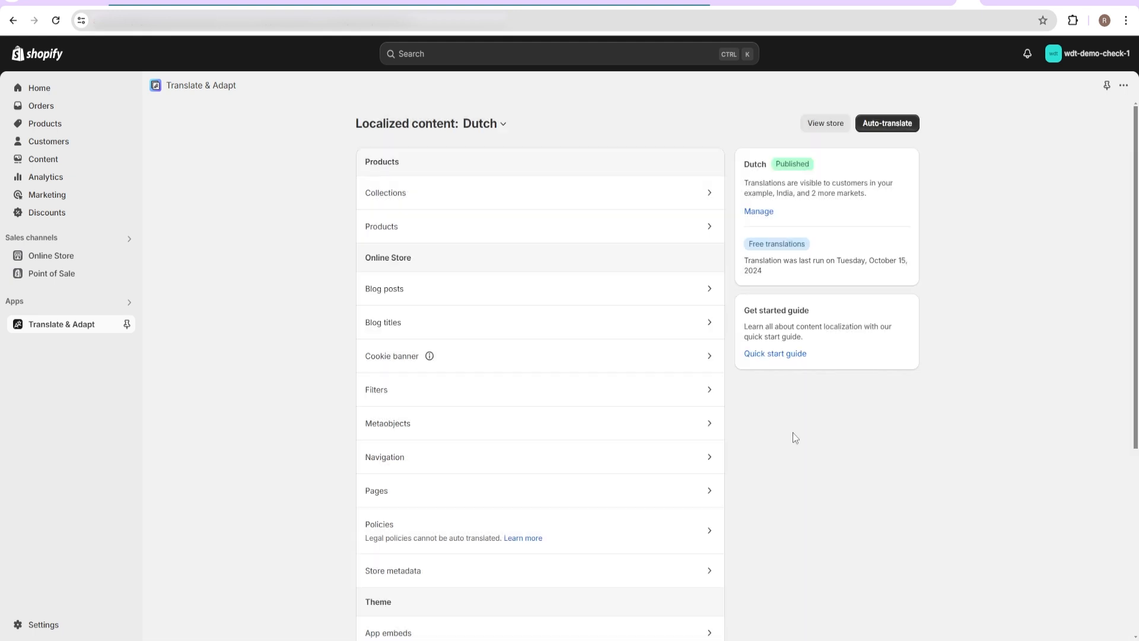
click(51, 255)
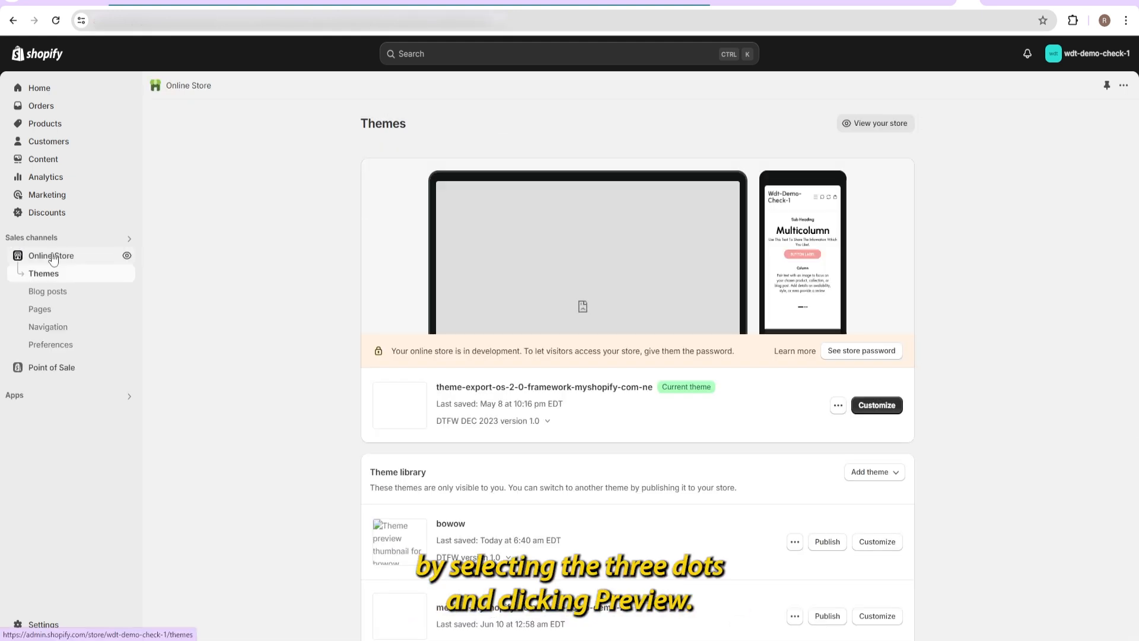
Preview the current theme from its ⋯ menu on the Themes page.
click(837, 405)
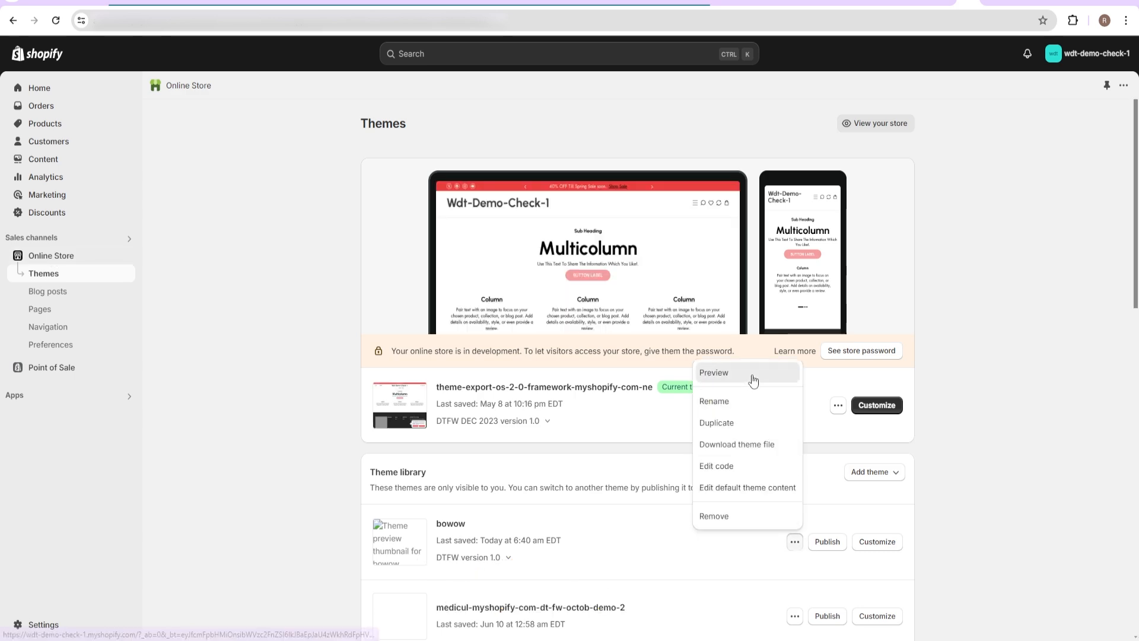
click(713, 372)
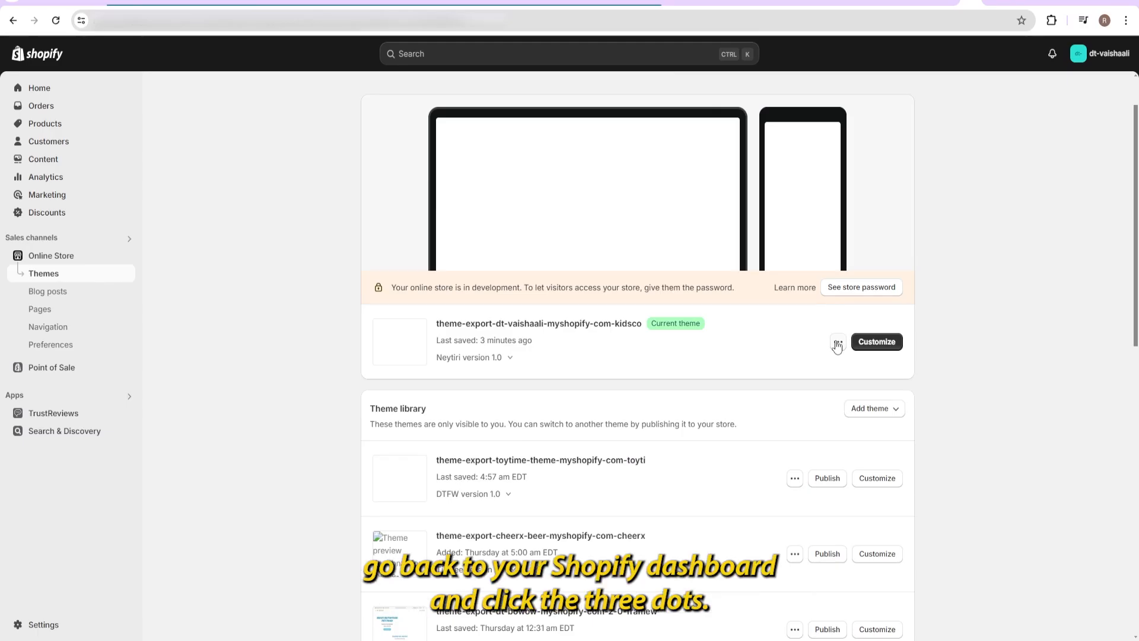
Preview the dt-vaishaali store's current theme storefront from its ⋯ menu.
click(837, 342)
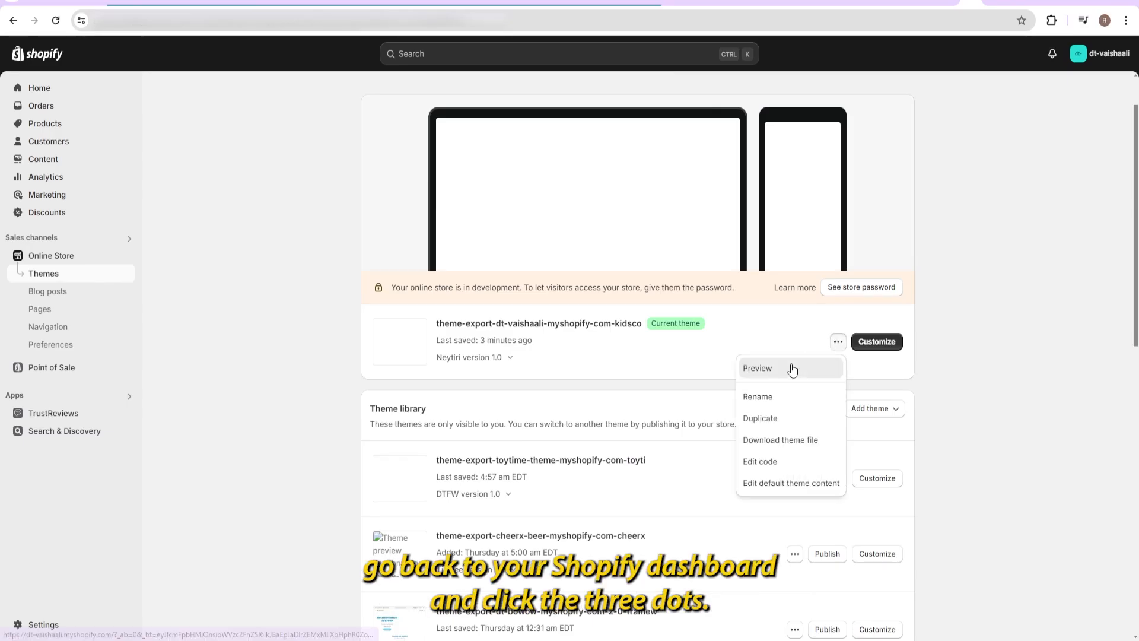
click(756, 368)
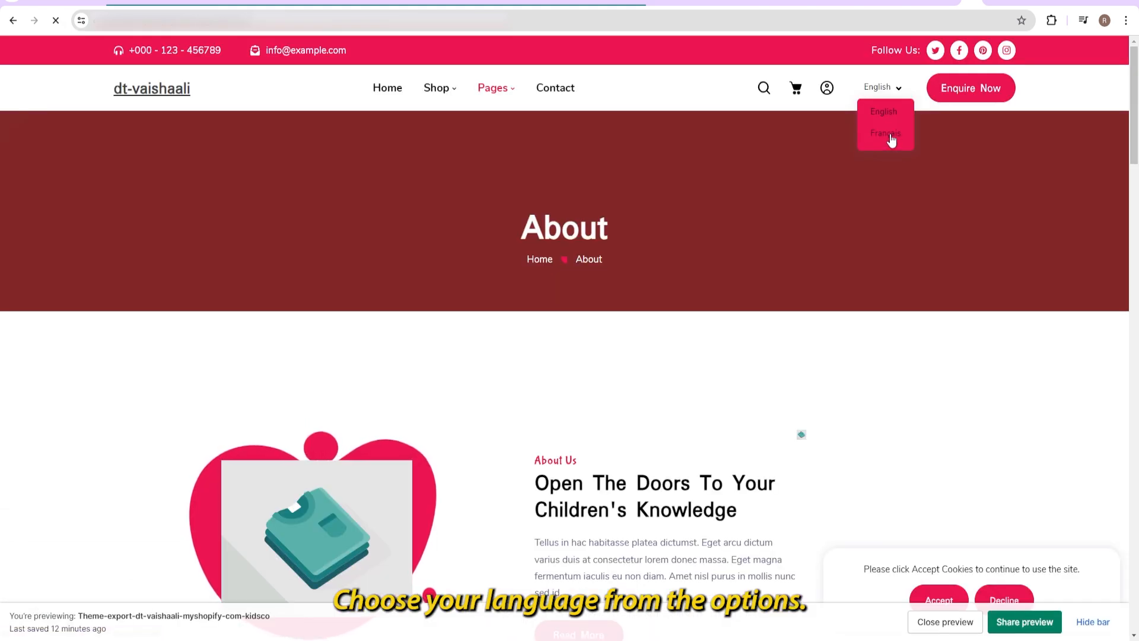
Switch the preview to Français, then open locales/fr.json in the theme code editor.
click(885, 132)
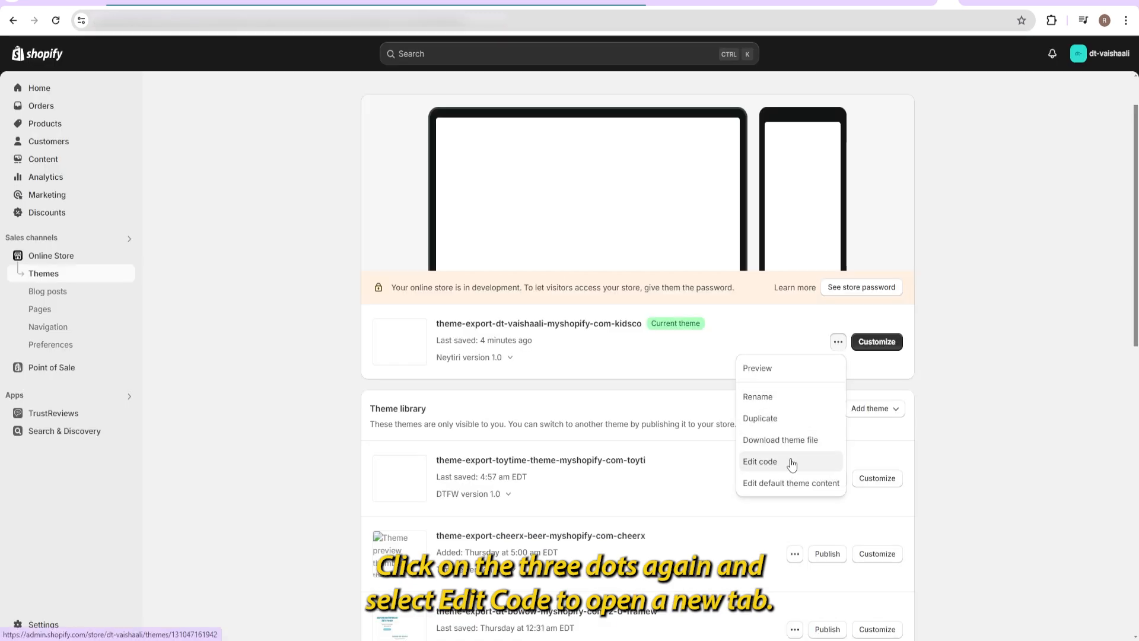
right_click(759, 462)
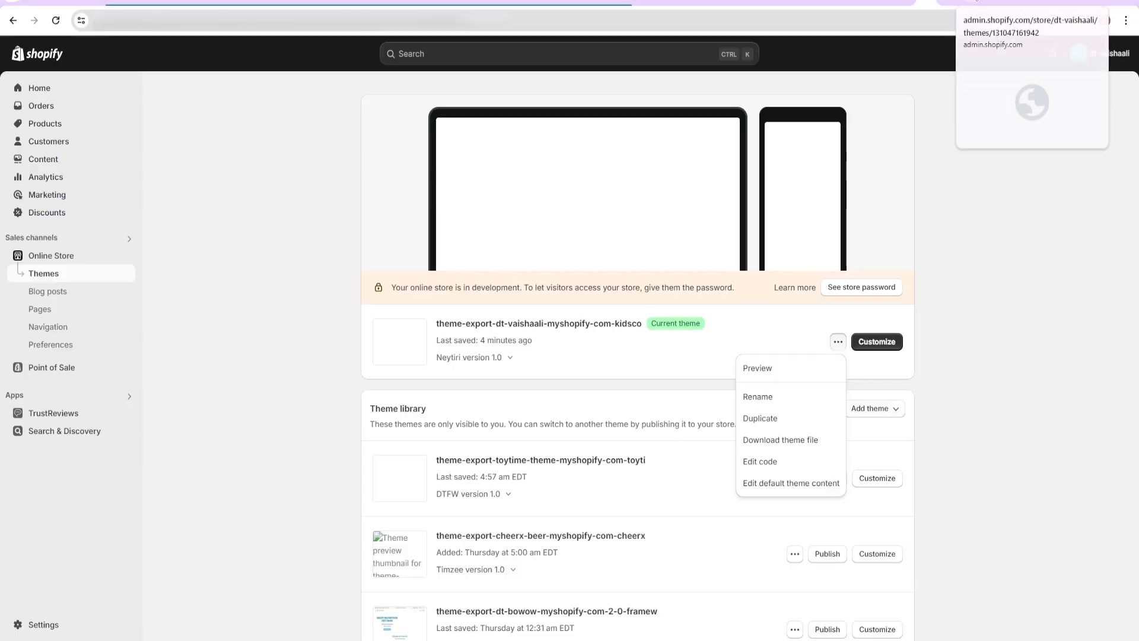
click(759, 462)
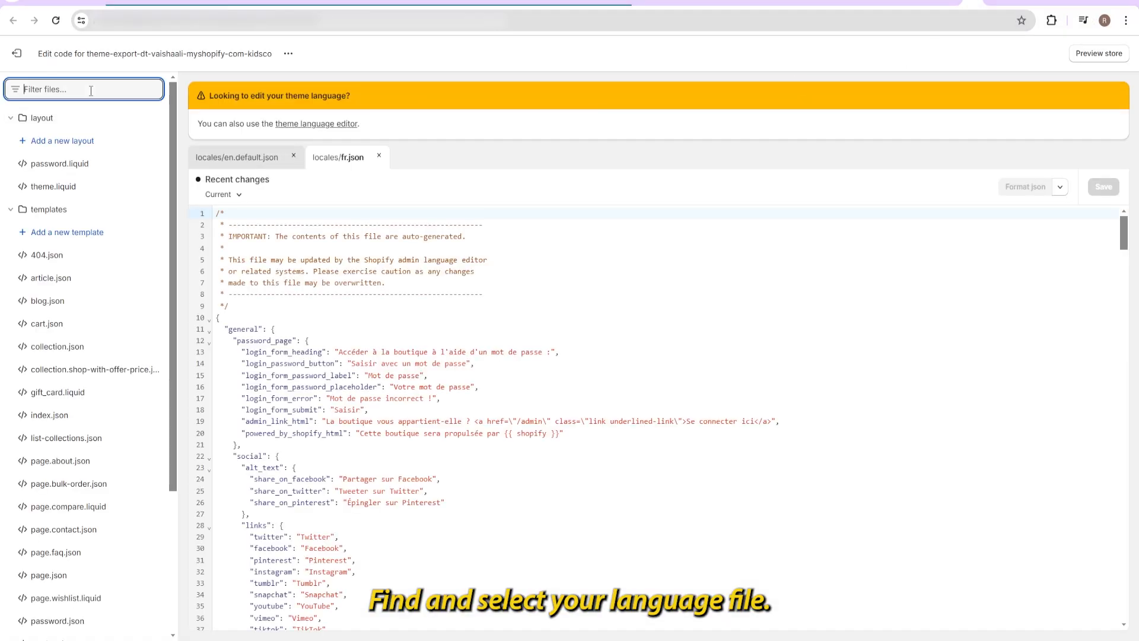